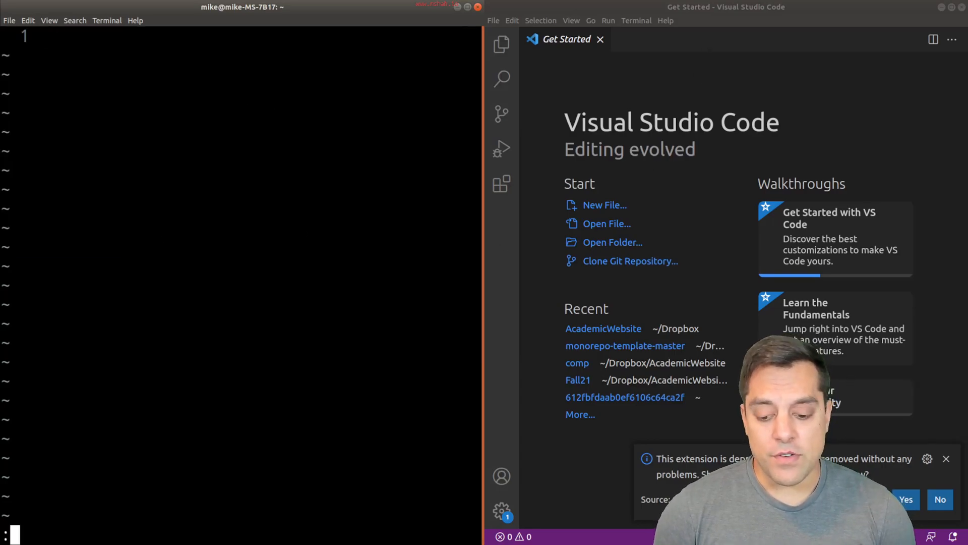
Step: Open hello.cpp in Vim and briefly select all of its lines
type("sudo apt install kate")
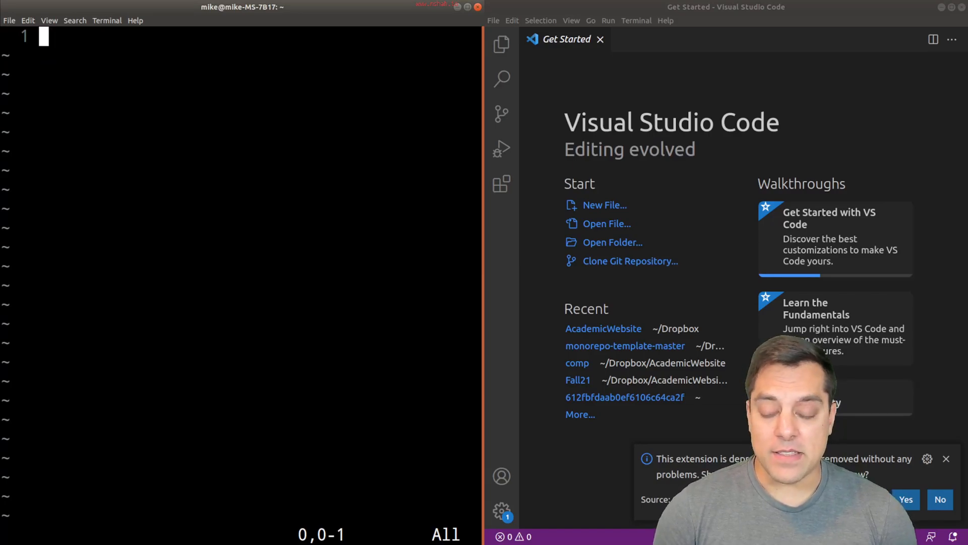
type("vim")
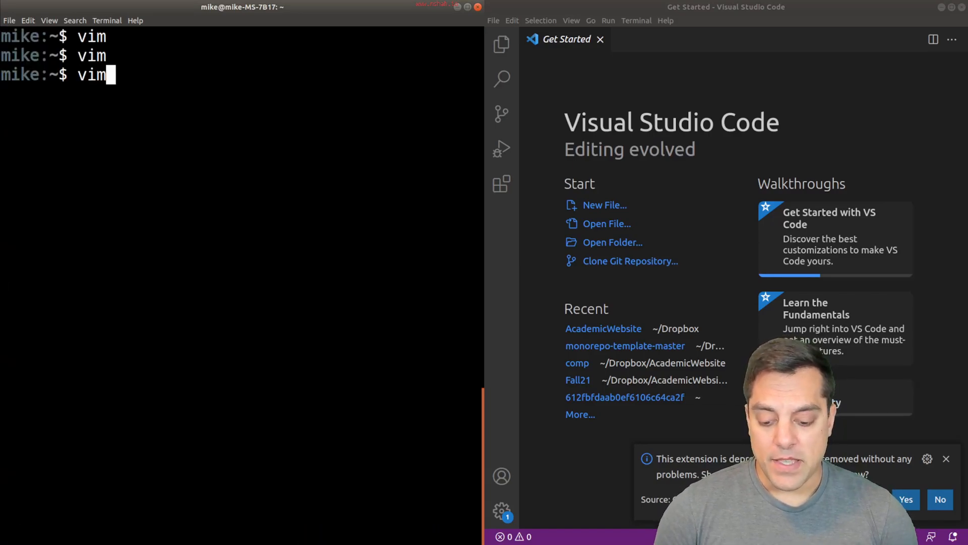
type("hello.cpp")
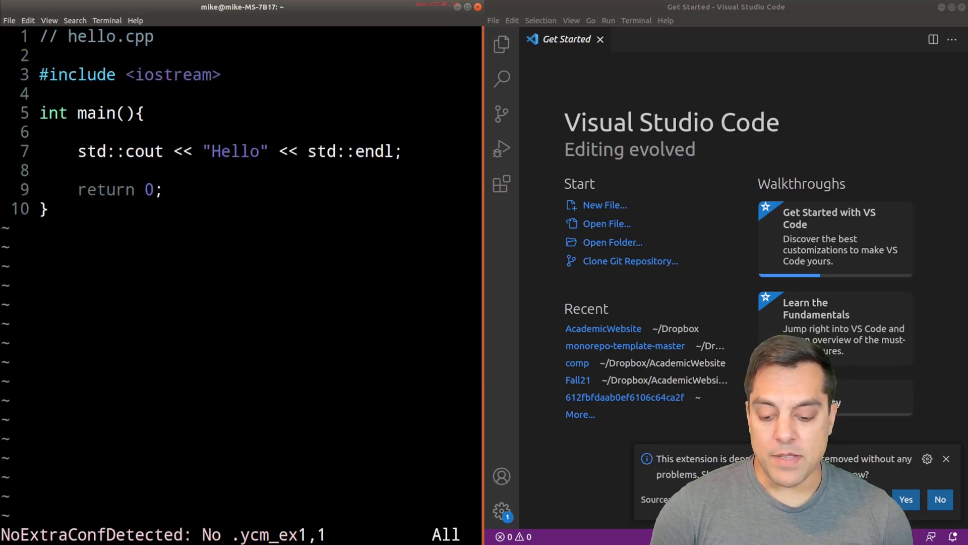
key("V")
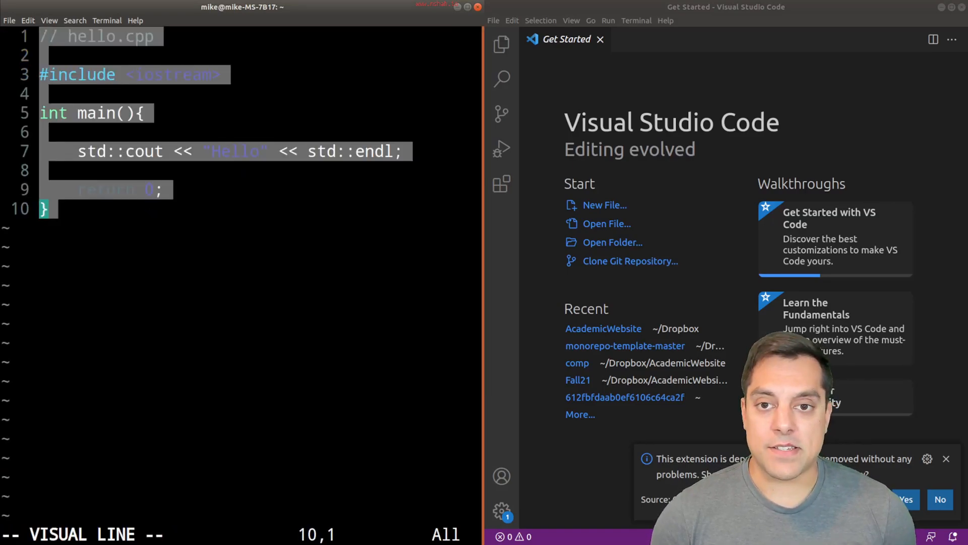
key("Escape")
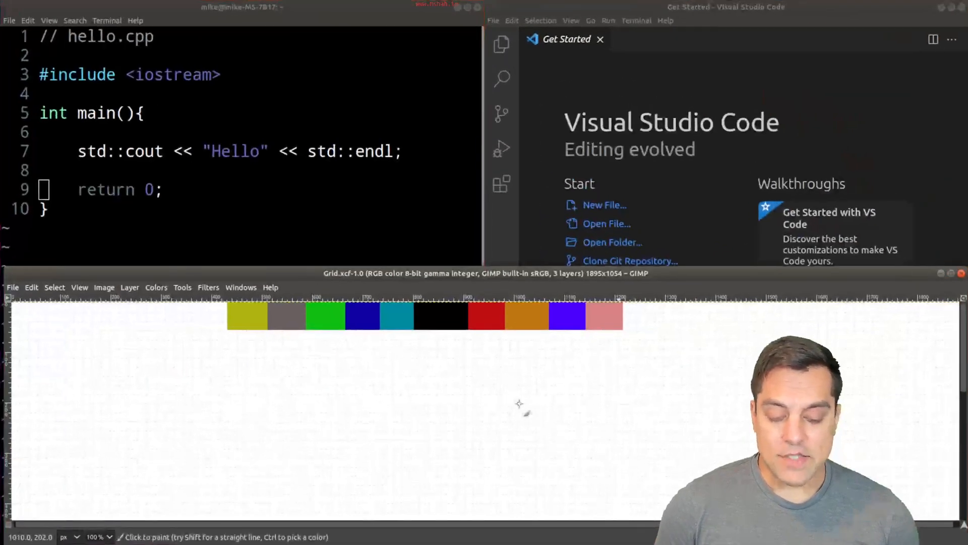
mouse_move(74, 364)
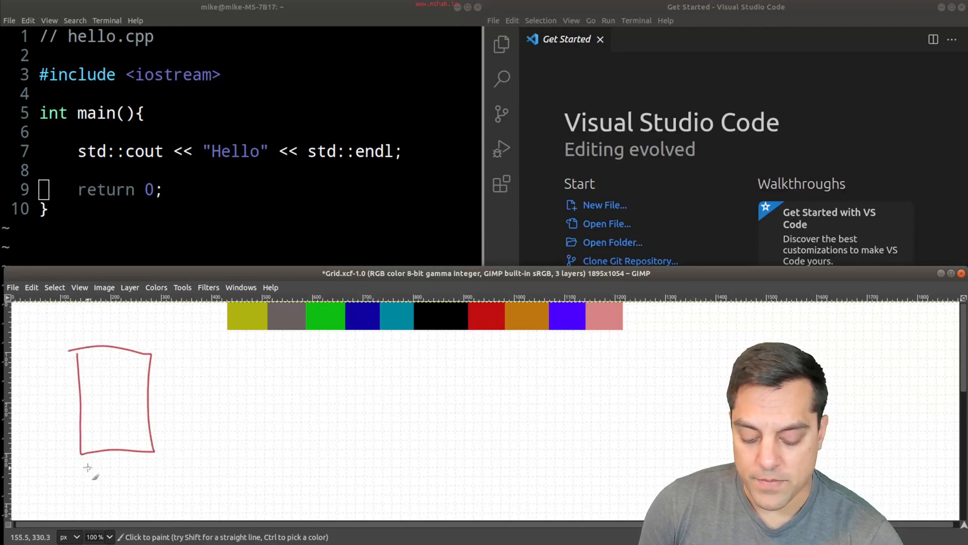
Step: Sketch source-page text lines, an arrow to the Compiler box, its label, and an arrow to output
left_click_drag(83, 469, 130, 469)
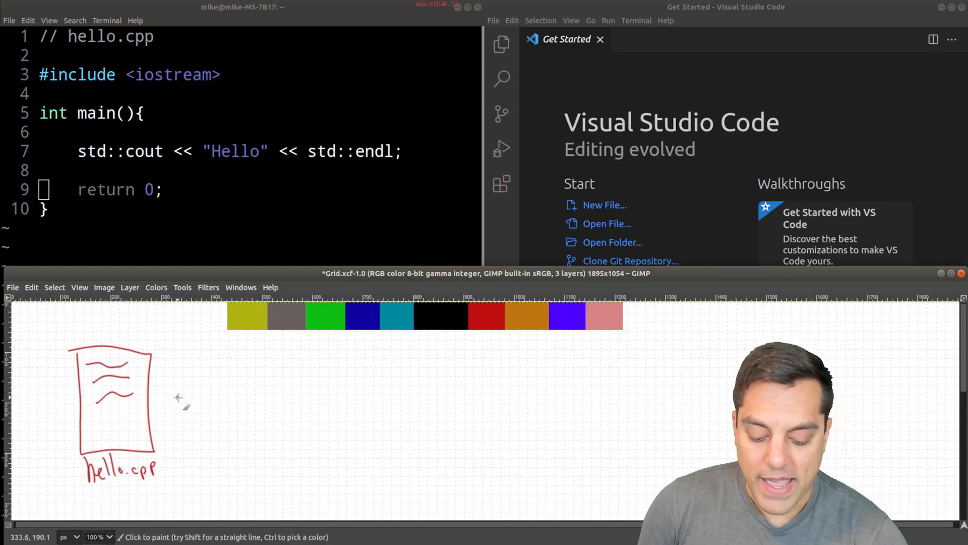
left_click_drag(176, 382, 336, 401)
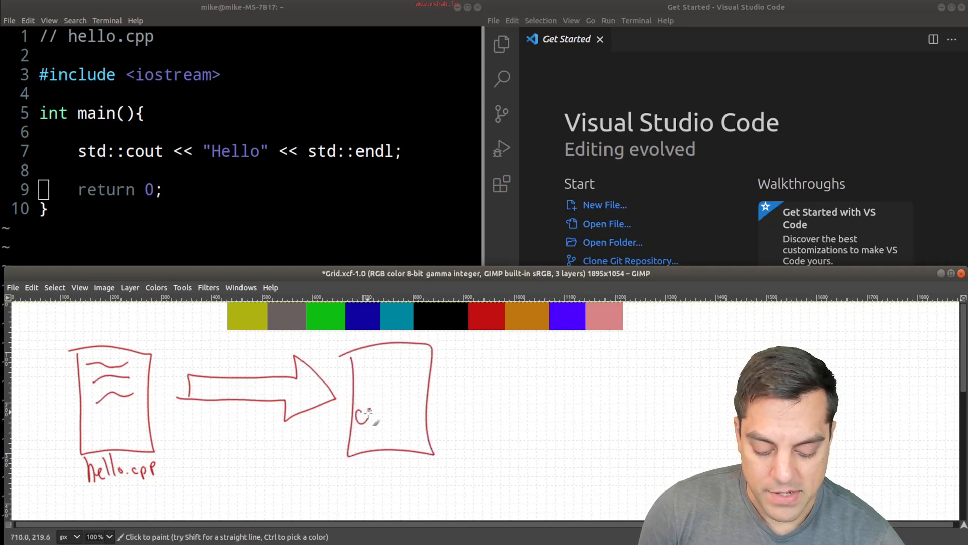
left_click_drag(355, 413, 407, 392)
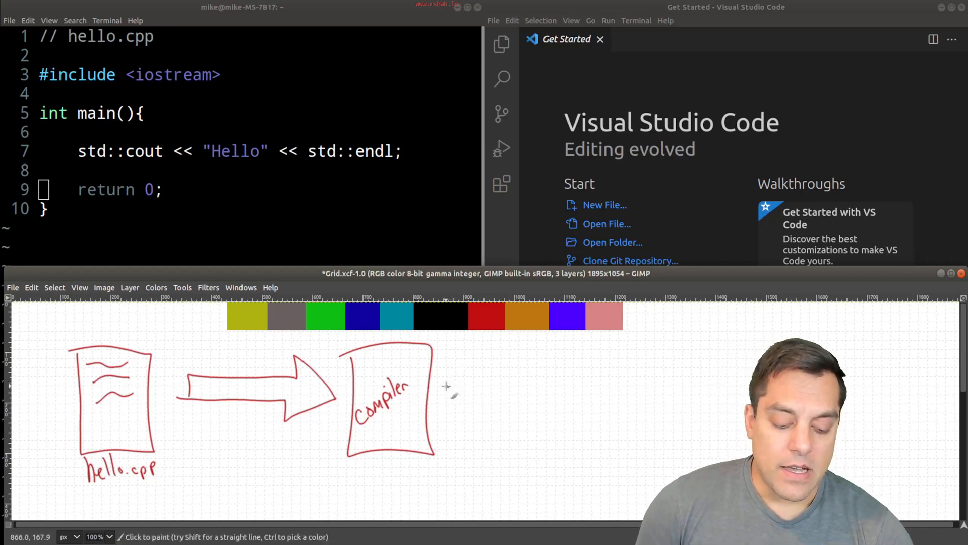
left_click_drag(445, 386, 589, 383)
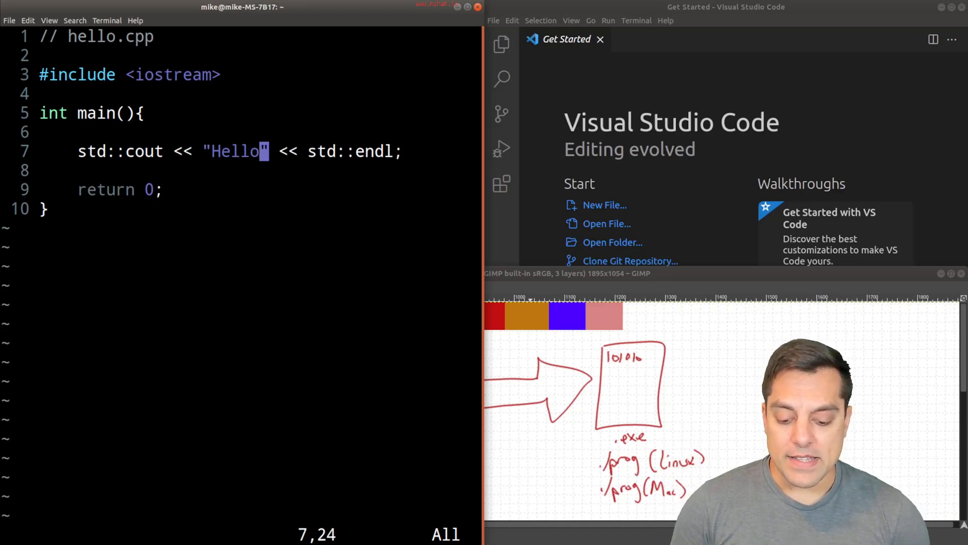
Step: Edit the greeting text in hello.cpp so it reads Hello Folks!
type("Everry")
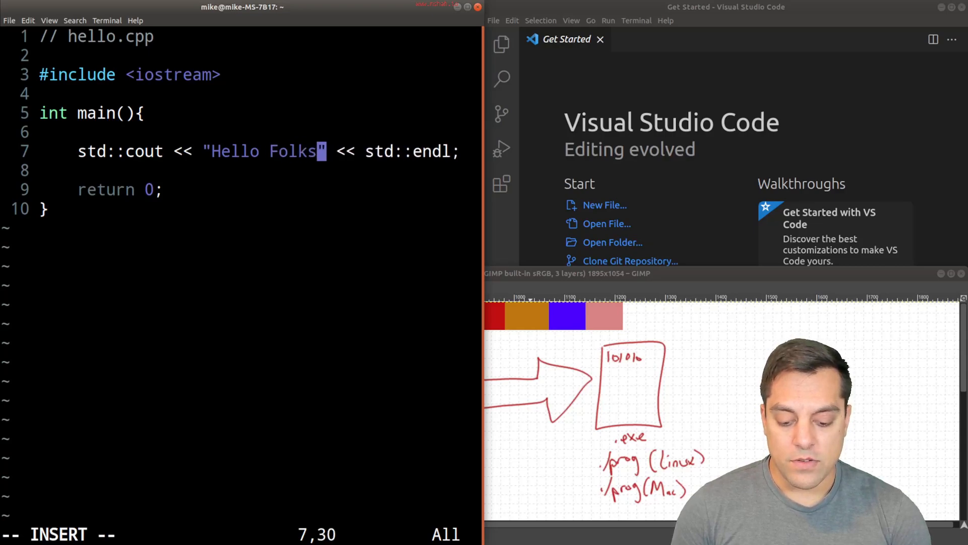
type("!")
type("g++")
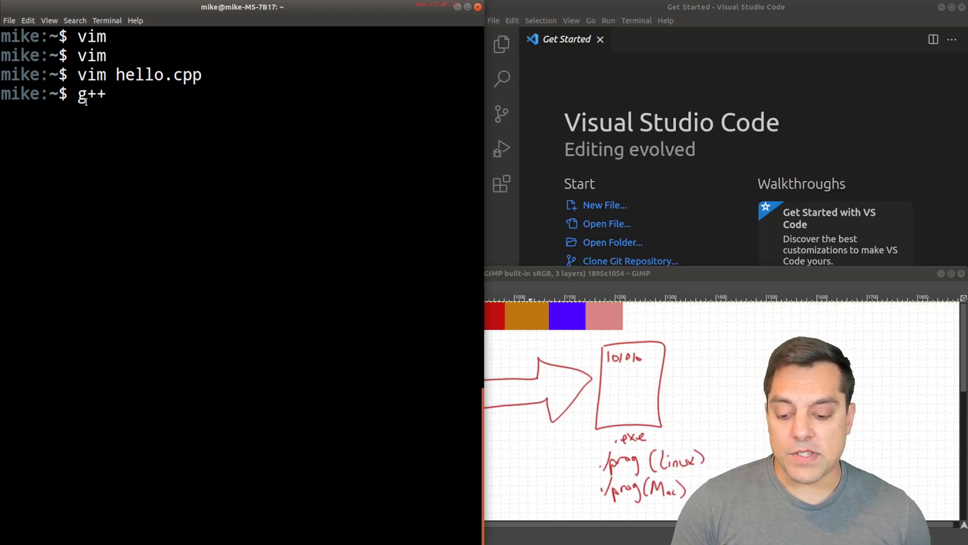
Step: Compile hello.cpp into prog with g++ hello.cpp -o prog
type("he")
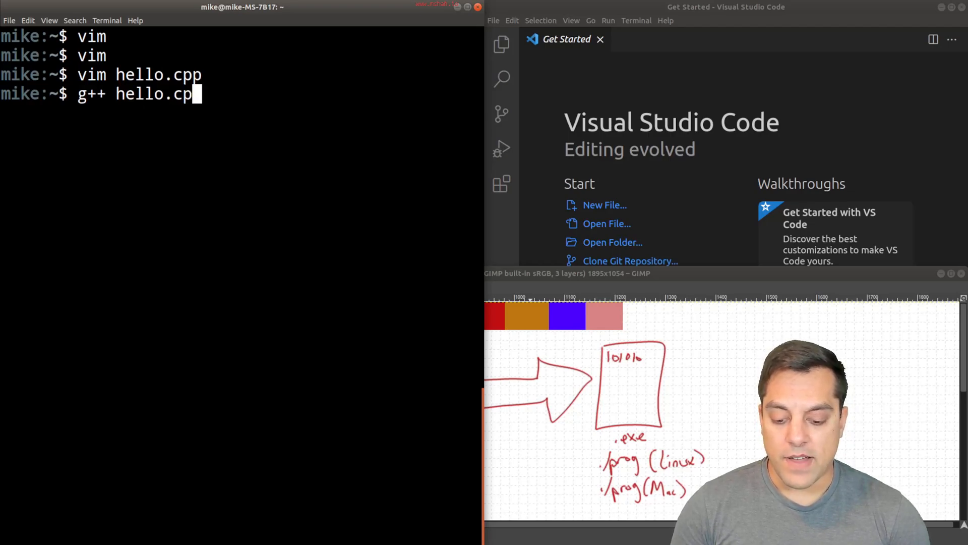
type("-o")
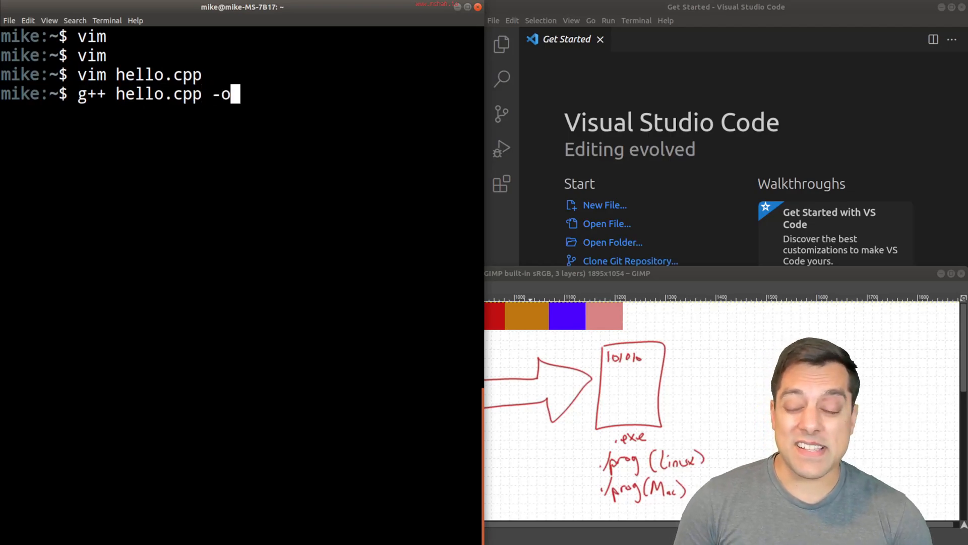
type("prog")
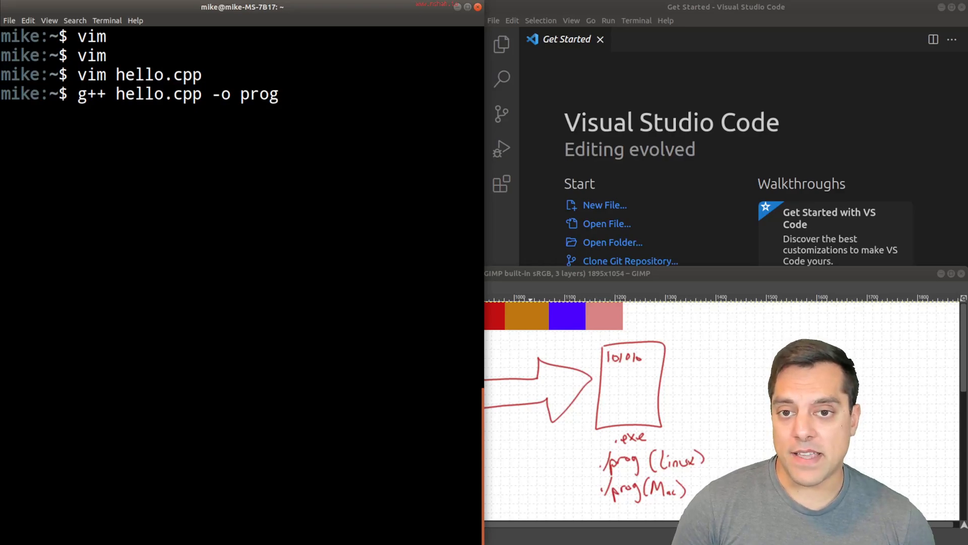
type("r")
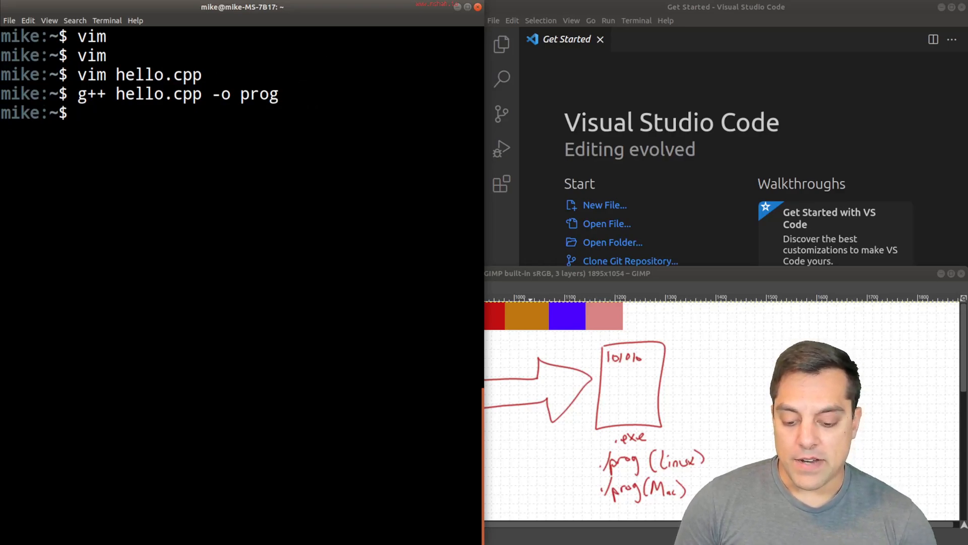
Step: Run ./prog to print Hello Folks!, then reopen hello.cpp in Vim
type("./pro")
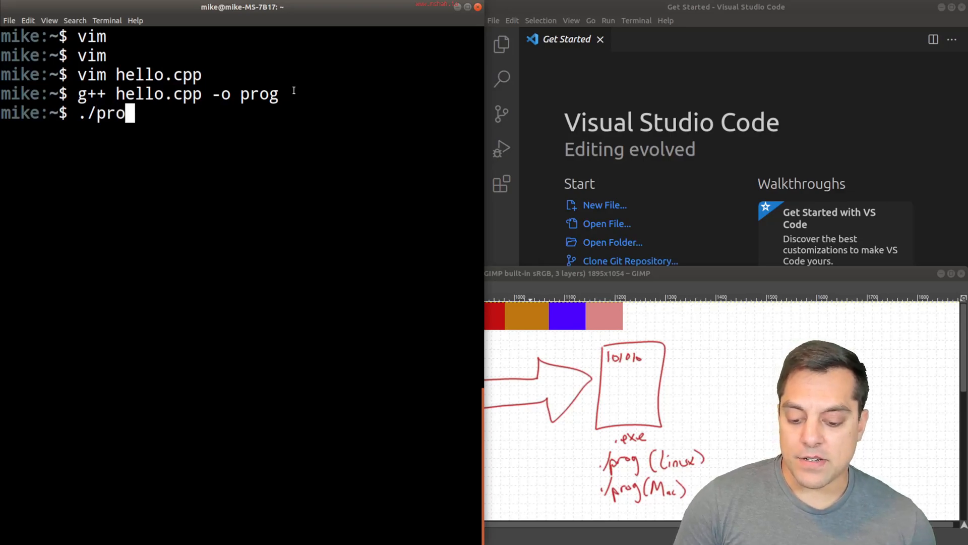
type("g")
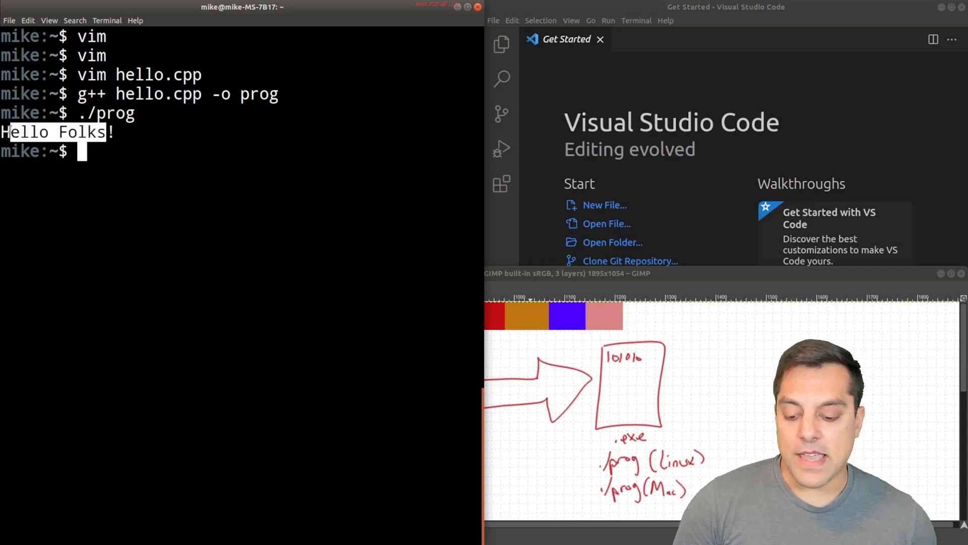
type("vim he")
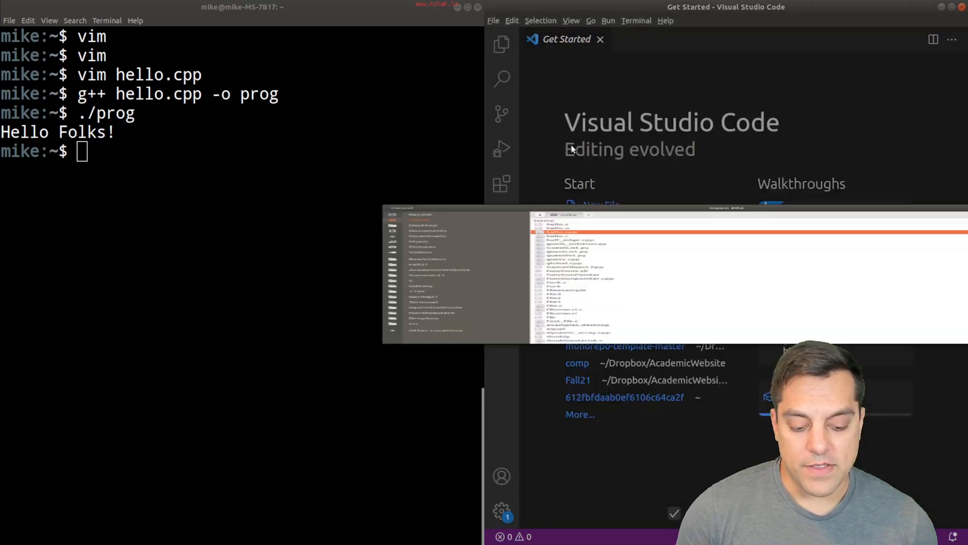
Step: Replace the cout message in hello.cpp with waegwaegewgw! and rerun the old prog
left_click(553, 232)
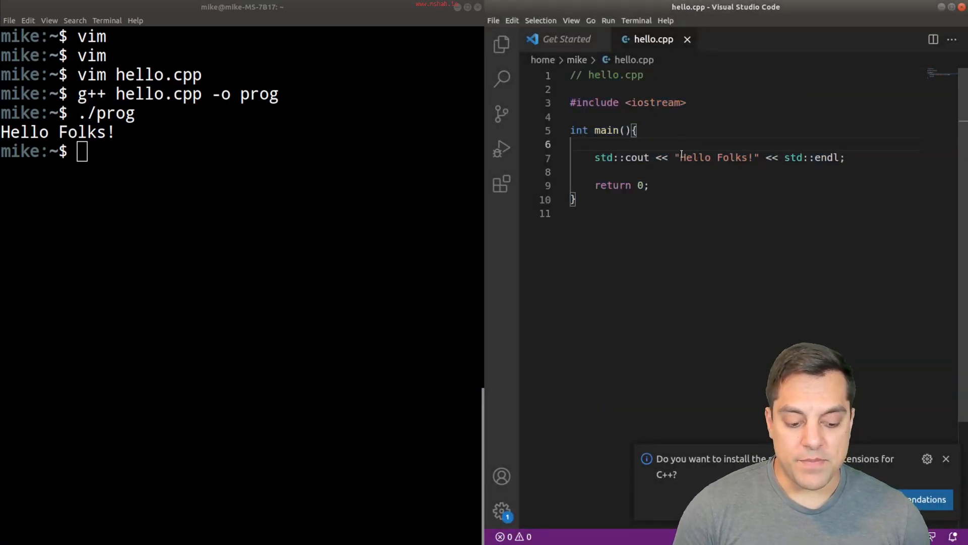
type("waegwaegewgw")
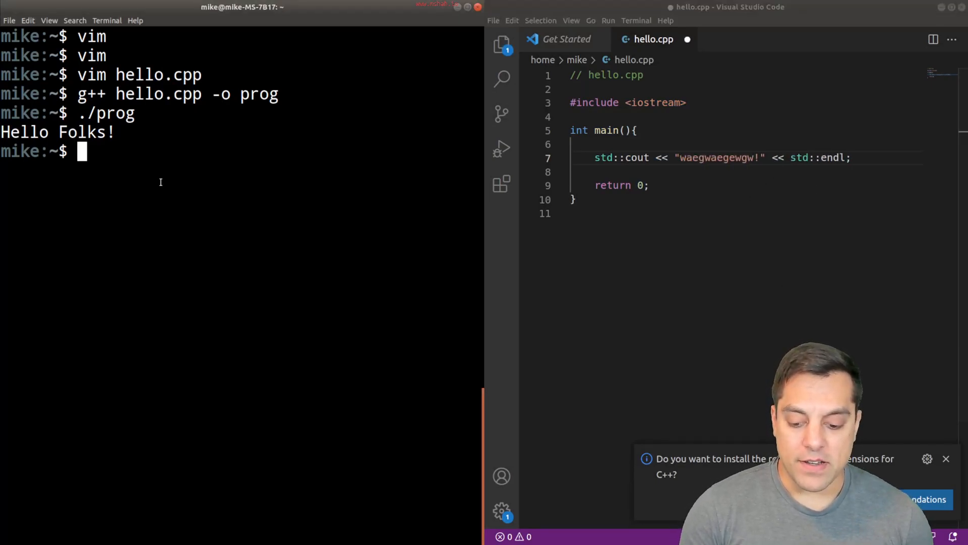
key("Return")
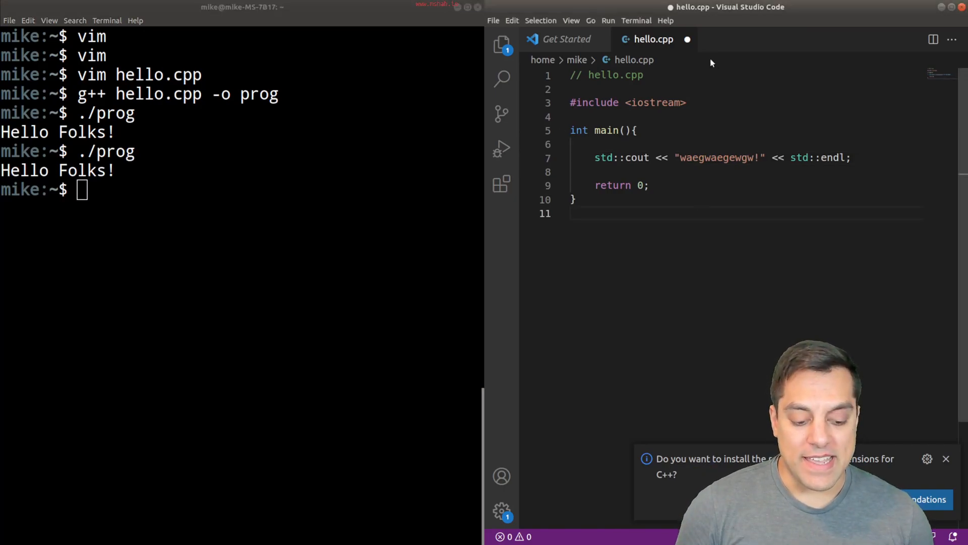
left_click(493, 20)
type("./pro")
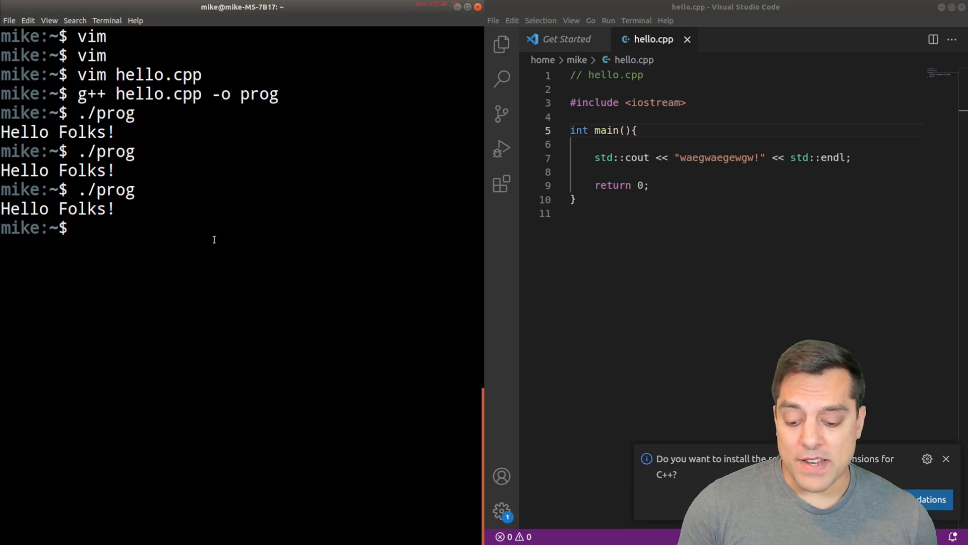
Step: Rebuild and run prog to show waegwaegewgw!, then select the message to revert
type("g++ hello.cpp -o prog")
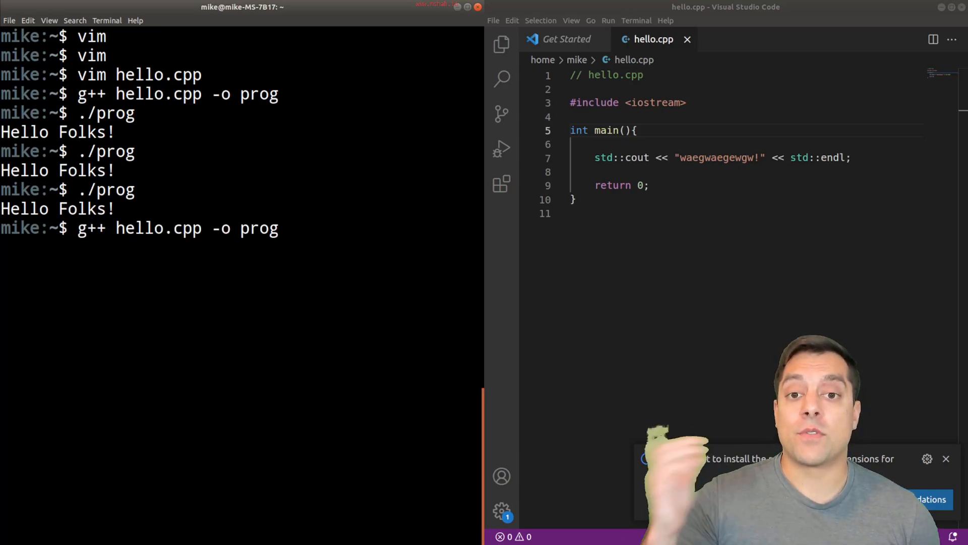
type("./prog")
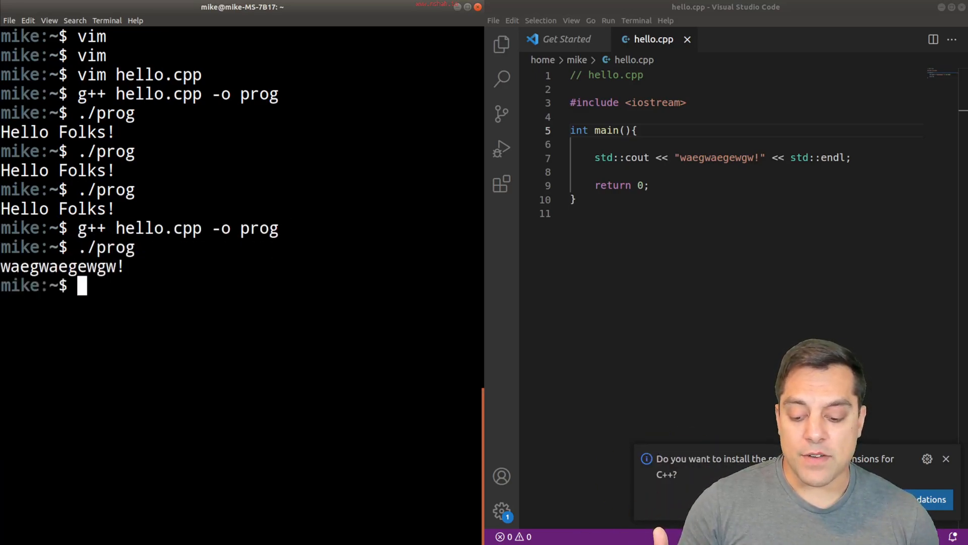
double_click(56, 266)
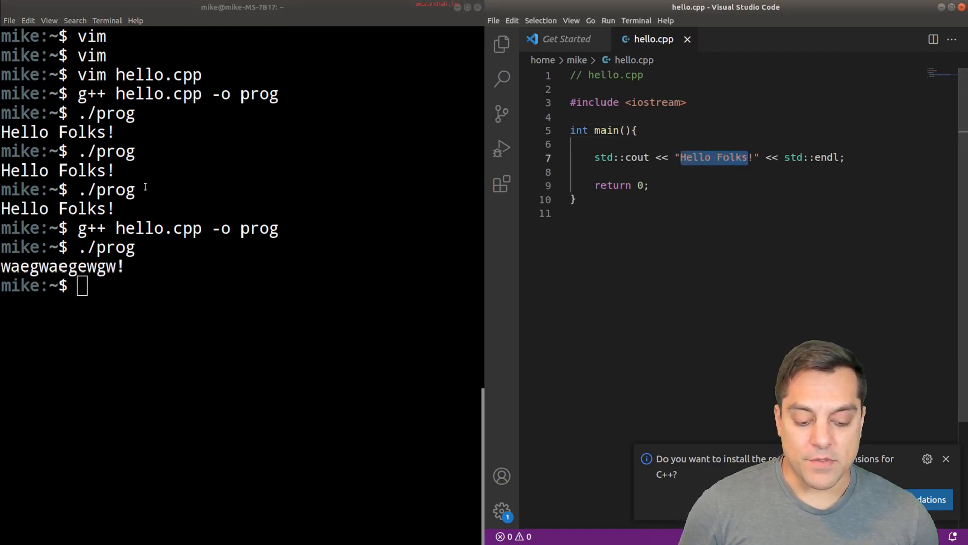
Step: Rebuild and run prog with the restored Hello Folks! message, then clear the screen
type("g++ hello.cpp -o prog")
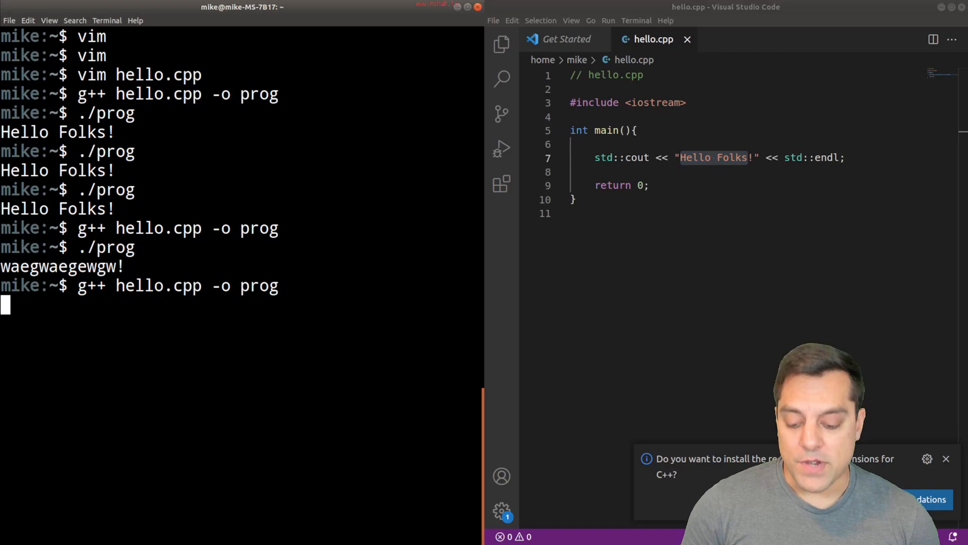
type("./prog")
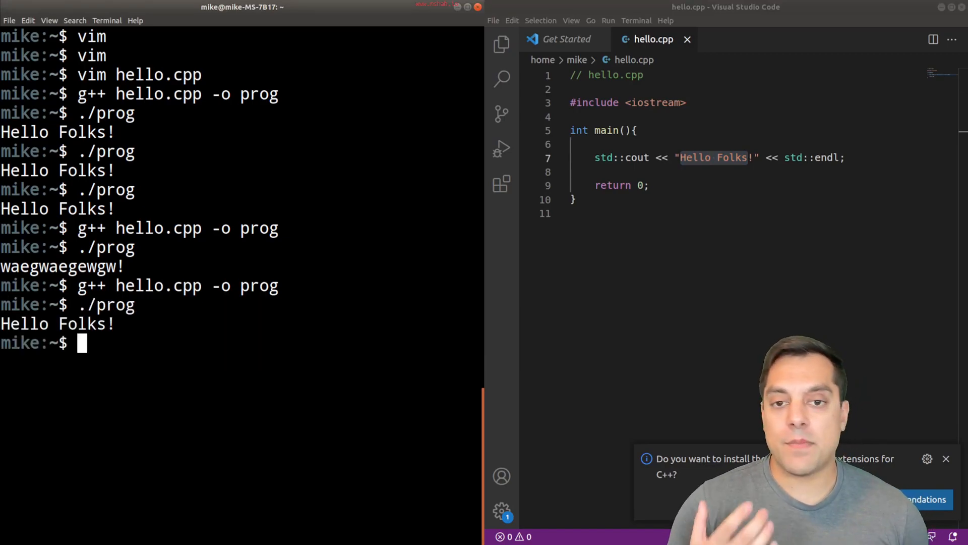
key("ctrl+a")
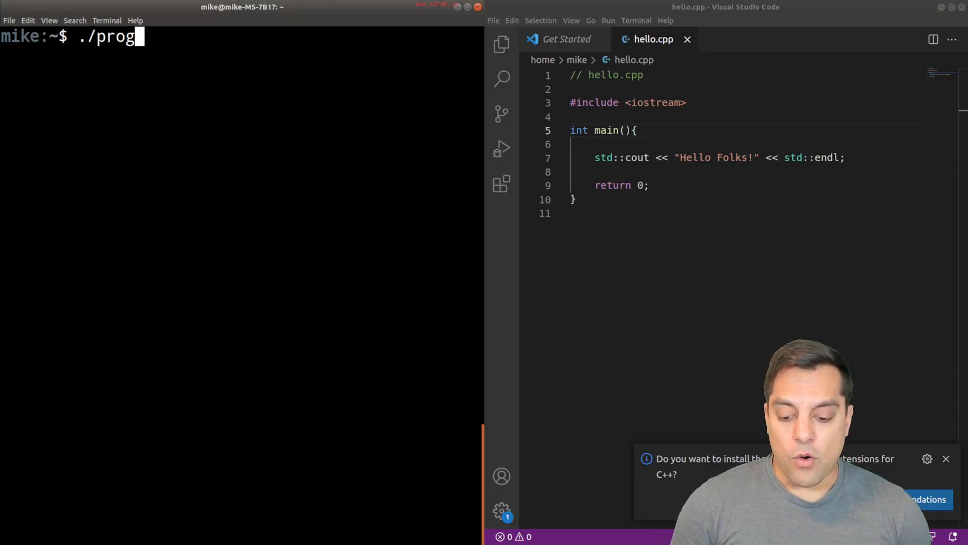
Step: Run g++ hello.cpp -o prog && ./prog to compile and print Hello Folks!
type("g++ hello.cpp -o prog && ./p")
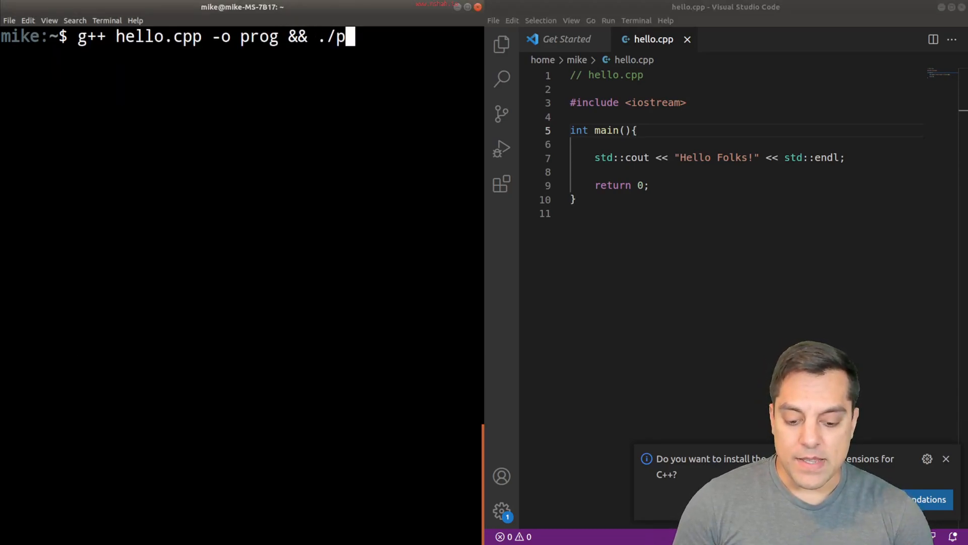
type("rog")
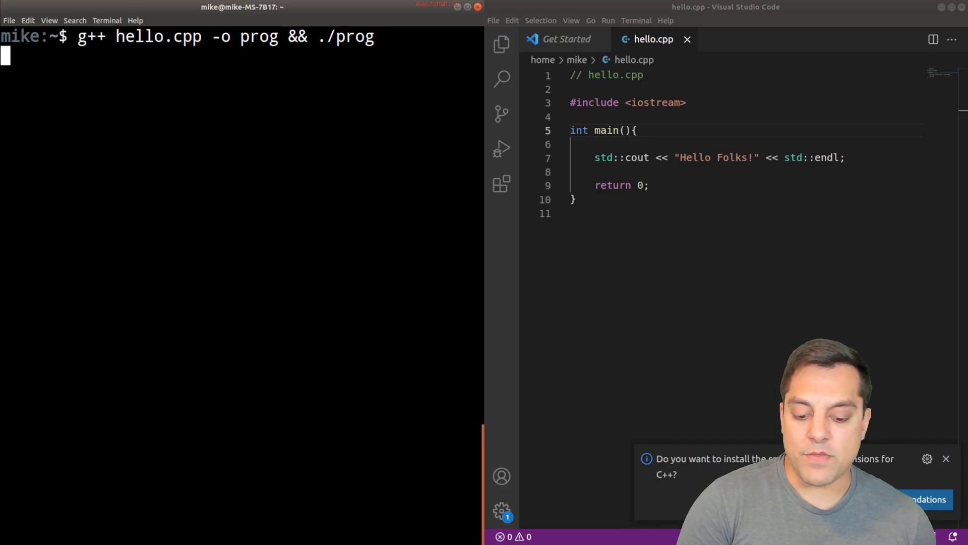
key("Return")
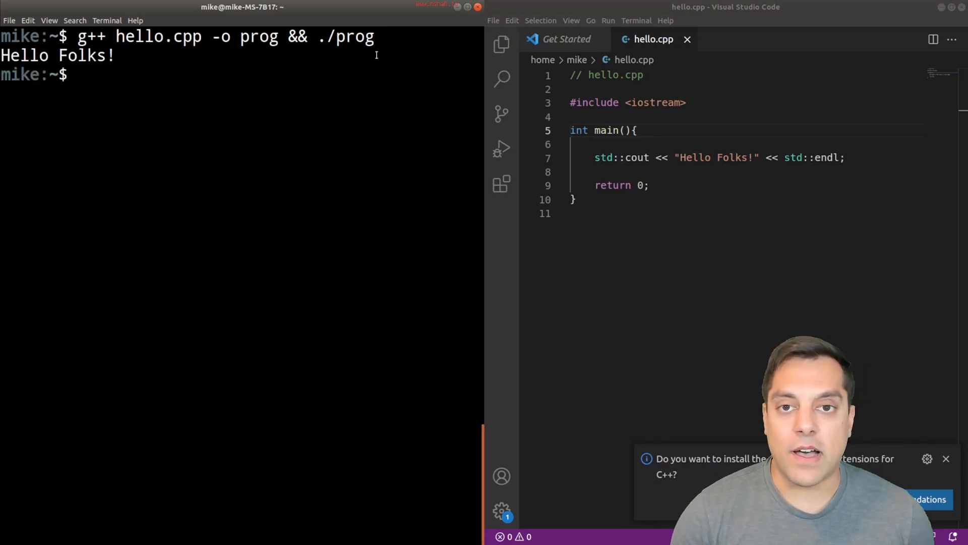